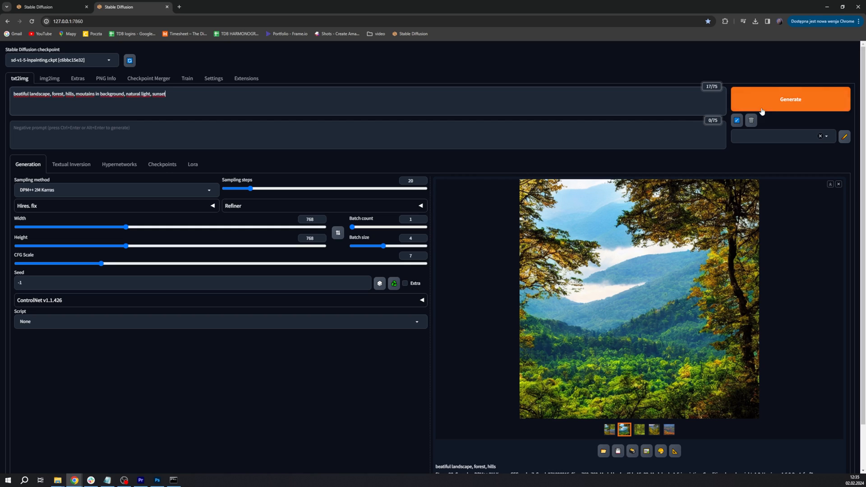
# Browse the batch thumbnails, ending on the sunset-lit forested hills landscape
pyautogui.click(790, 99)
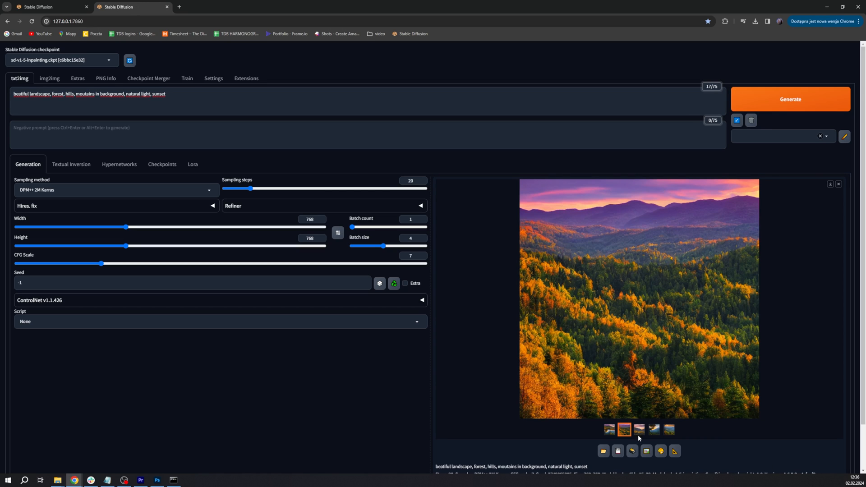
pyautogui.click(653, 429)
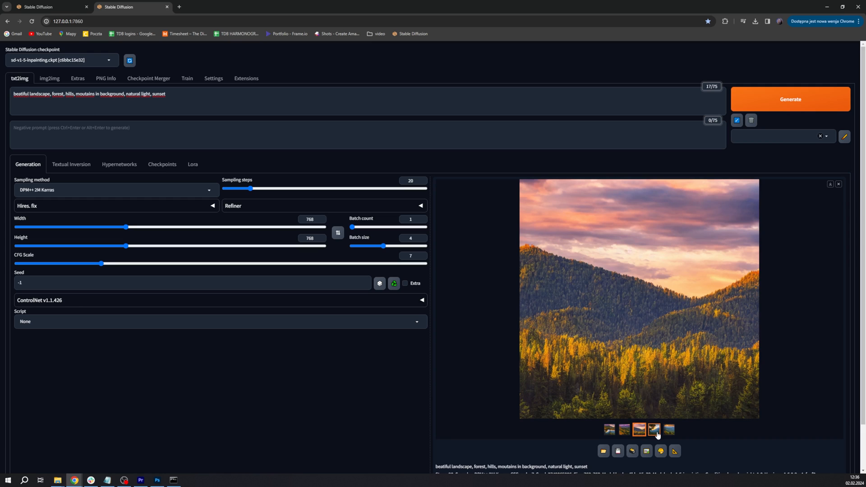
pyautogui.click(669, 430)
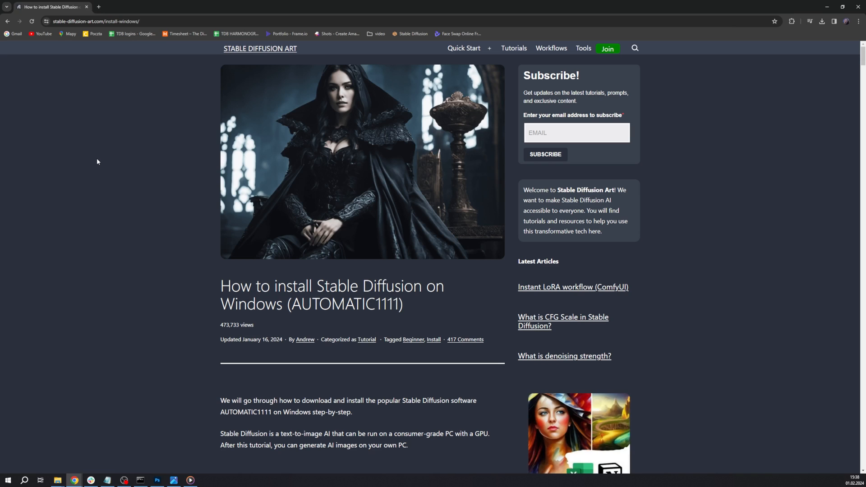
pyautogui.scroll(-3)
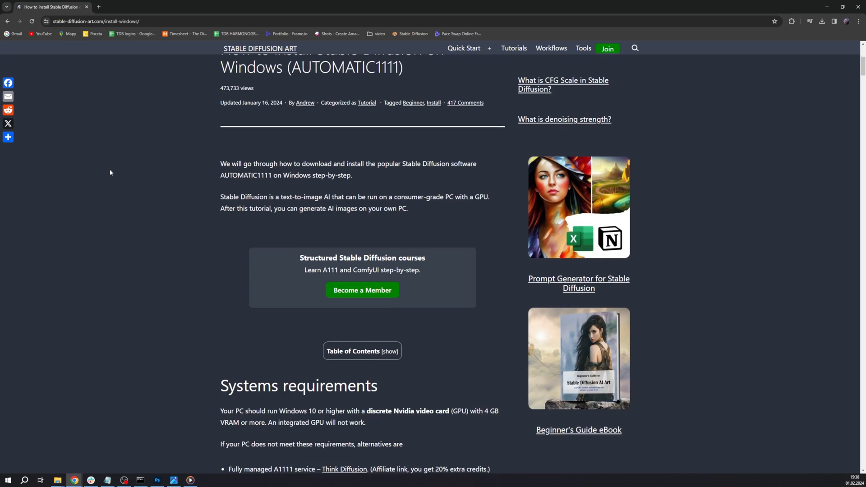
pyautogui.scroll(-3)
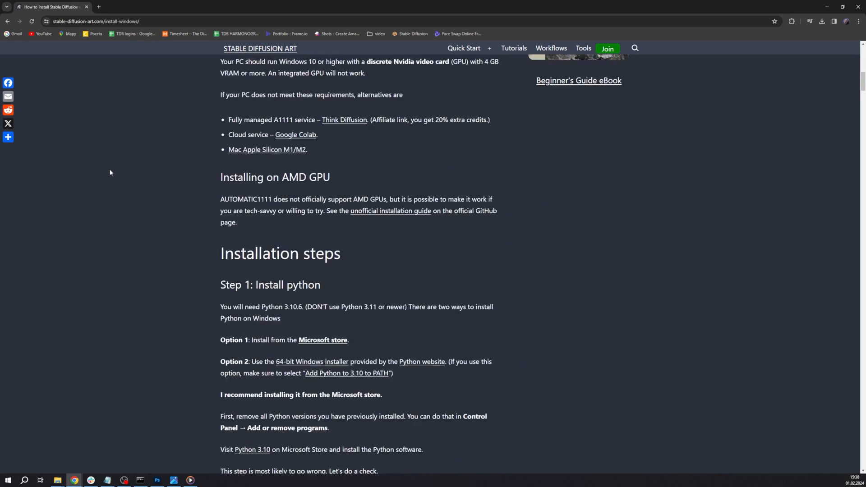
pyautogui.scroll(-3)
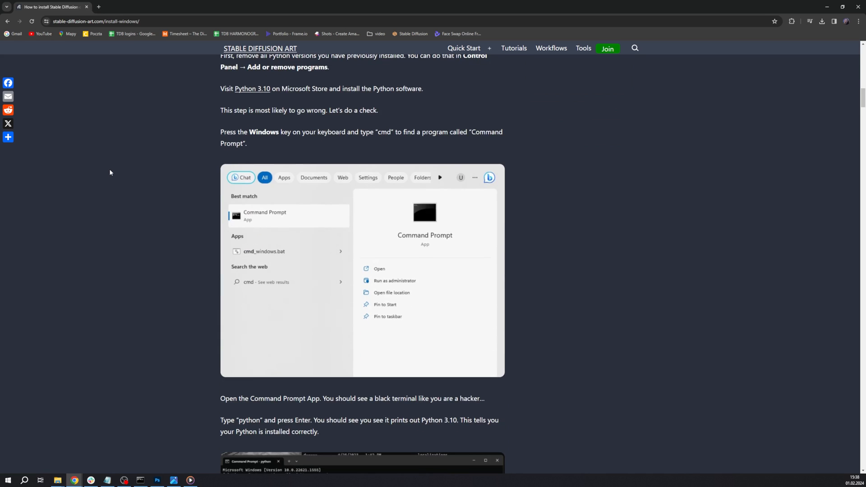
pyautogui.scroll(-3)
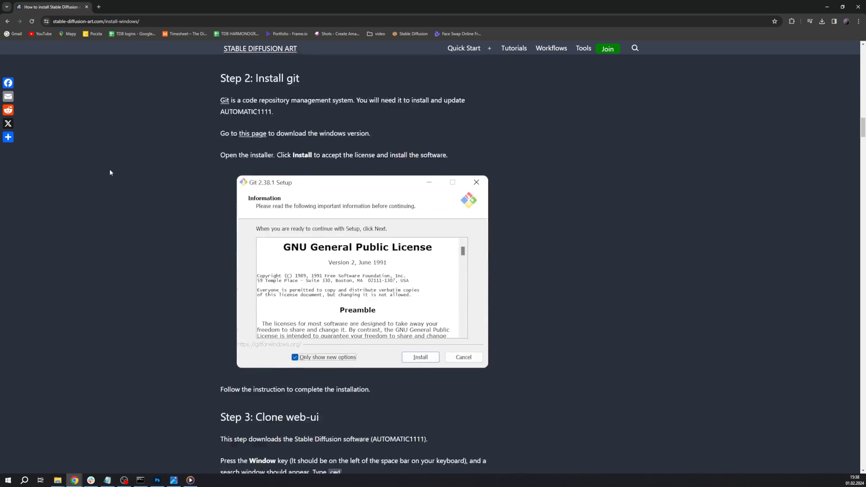
pyautogui.scroll(-3)
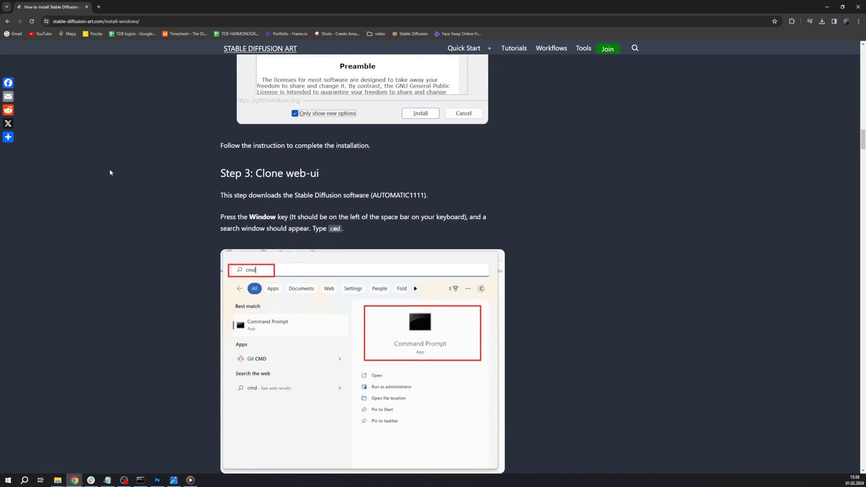
pyautogui.scroll(-3)
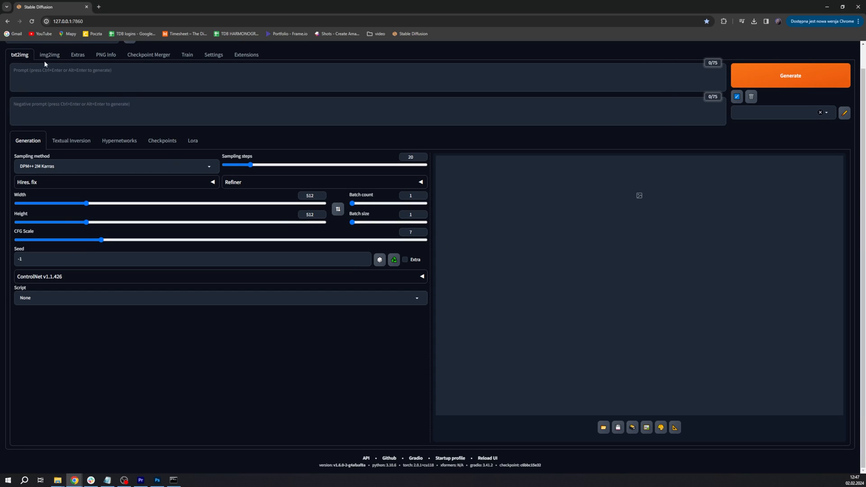
# Switch to the img2img tab and scroll down the page
pyautogui.click(50, 55)
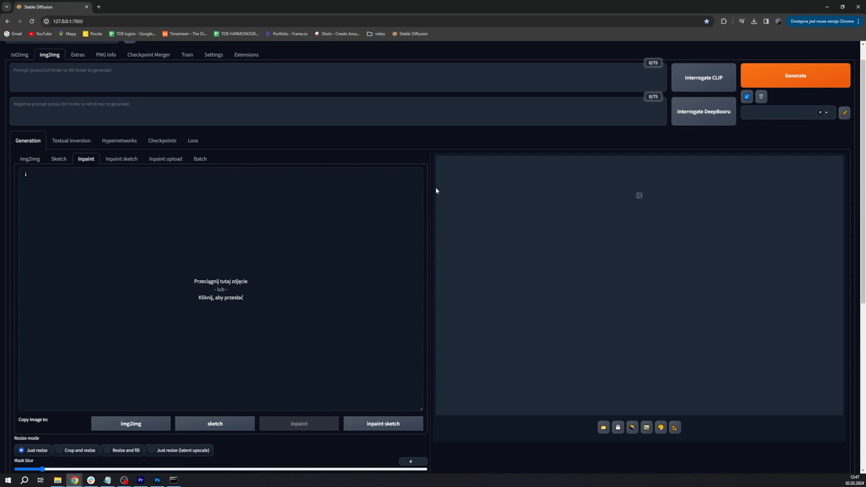
pyautogui.scroll(-3)
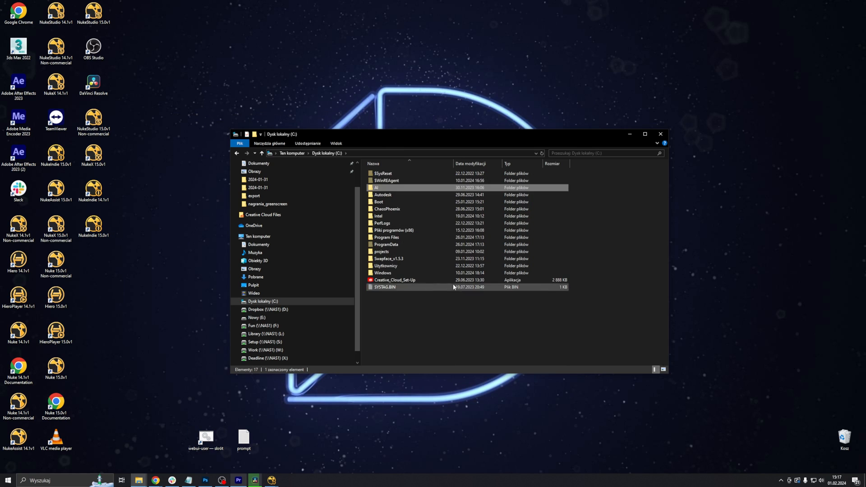
# Open C:\AI\stable-diffusion-webui, then select the 127.0.0.1:7860 address in the console
pyautogui.doubleClick(376, 187)
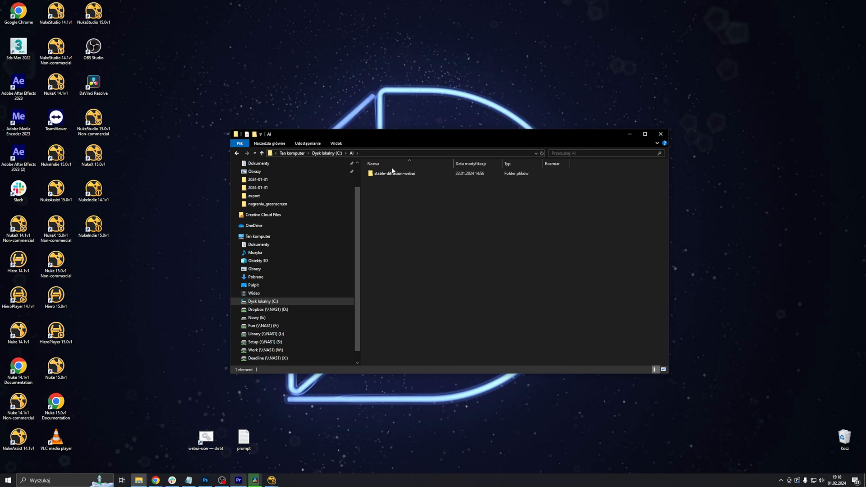
pyautogui.doubleClick(394, 172)
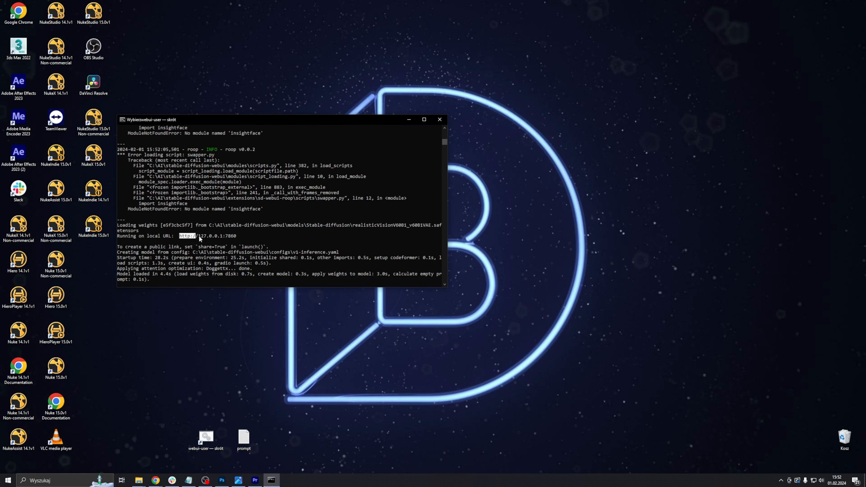
pyautogui.doubleClick(210, 236)
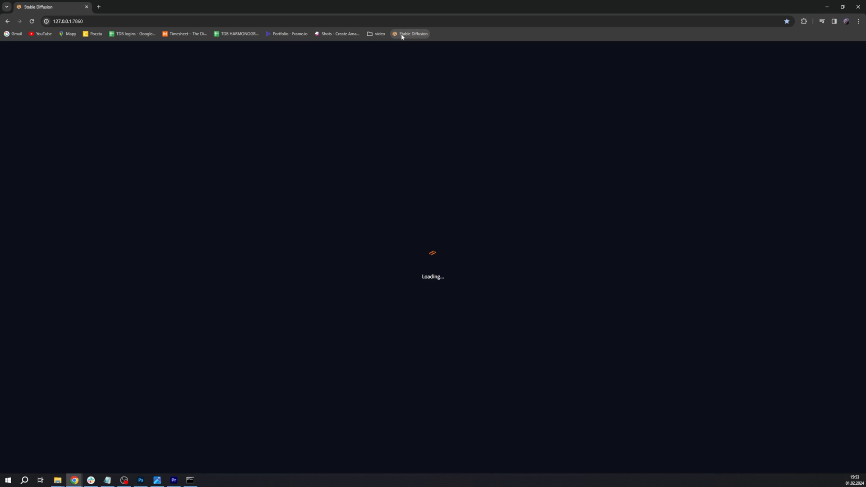
# Load the local web UI page and open img2img's Inpaint sub-tab
pyautogui.click(157, 480)
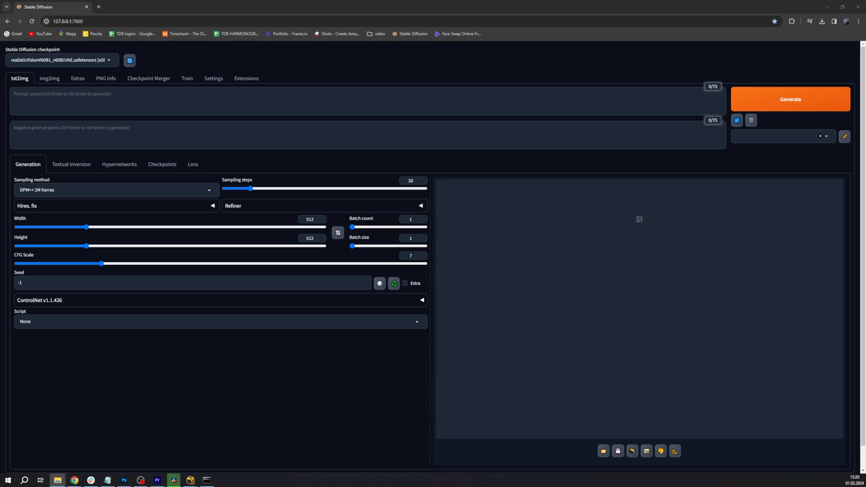
pyautogui.click(49, 78)
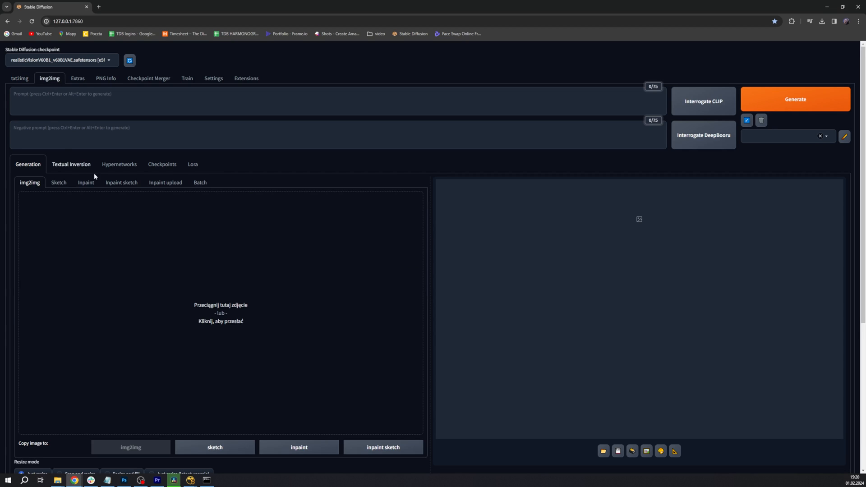
pyautogui.click(86, 182)
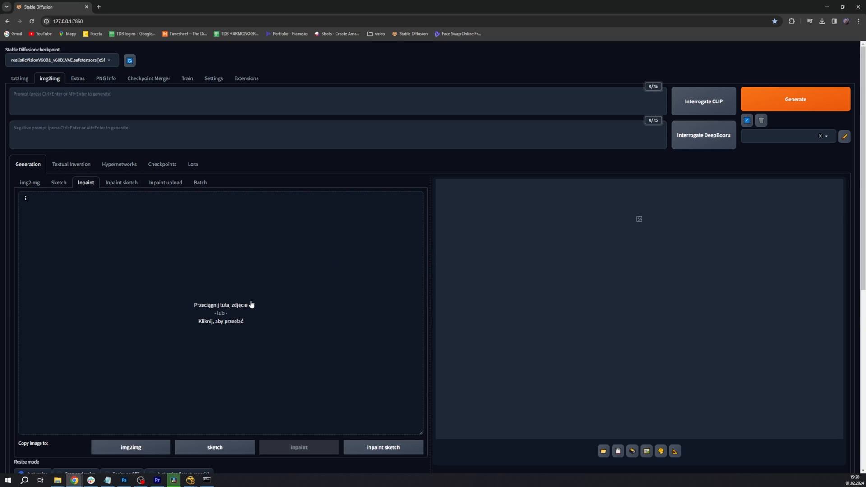
# Load the night street render and mask the mannequin from head to feet
pyautogui.click(220, 312)
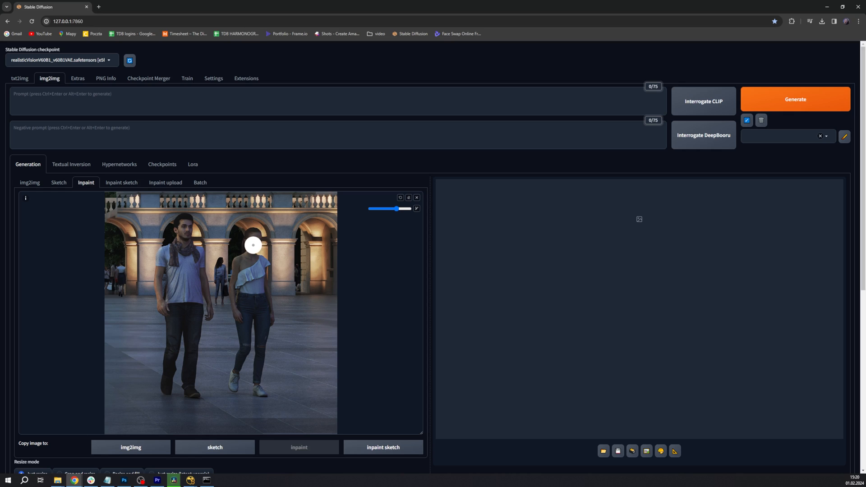
pyautogui.moveTo(253, 245); pyautogui.dragTo(241, 259)
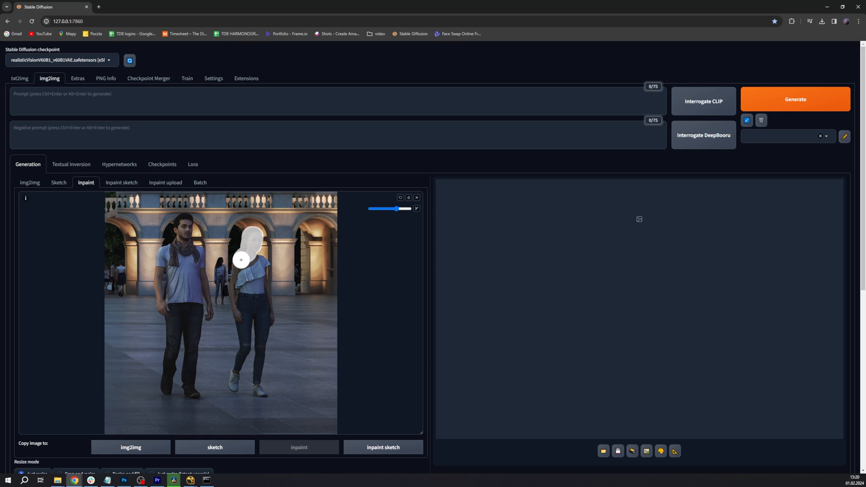
pyautogui.moveTo(242, 260); pyautogui.dragTo(248, 316)
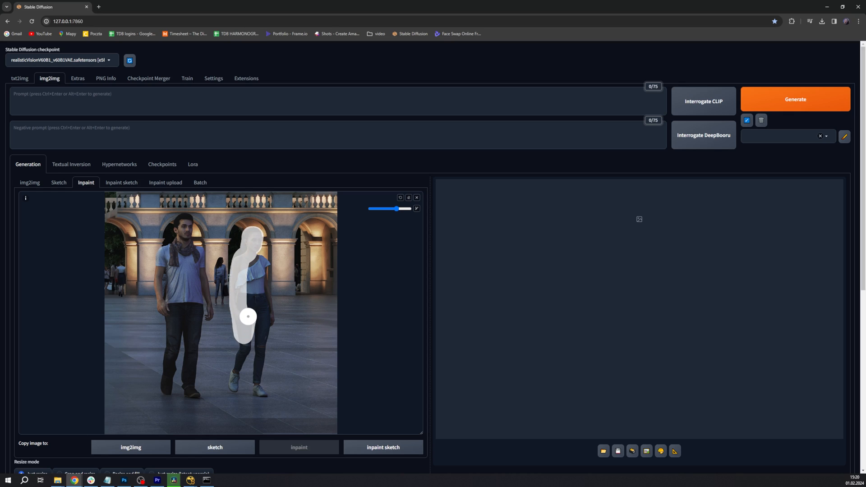
pyautogui.moveTo(248, 317); pyautogui.dragTo(258, 362)
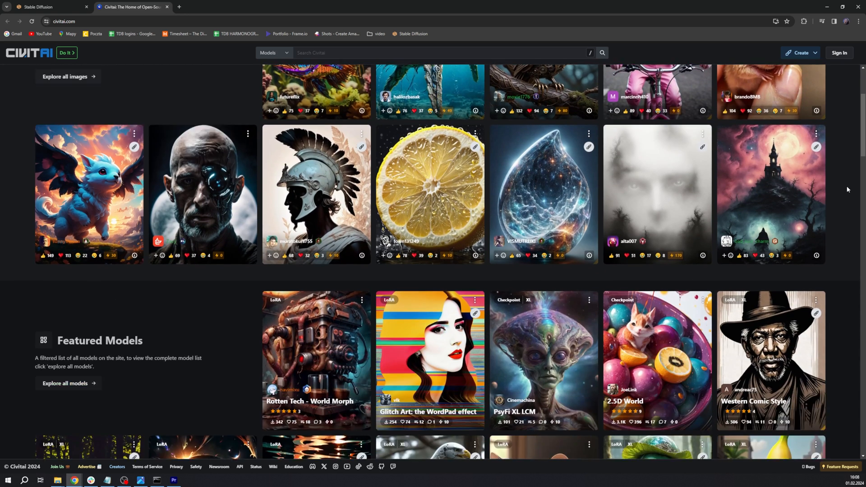
# Scroll through Photon's recommended settings on Civitai, then return to the web UI
pyautogui.scroll(-3)
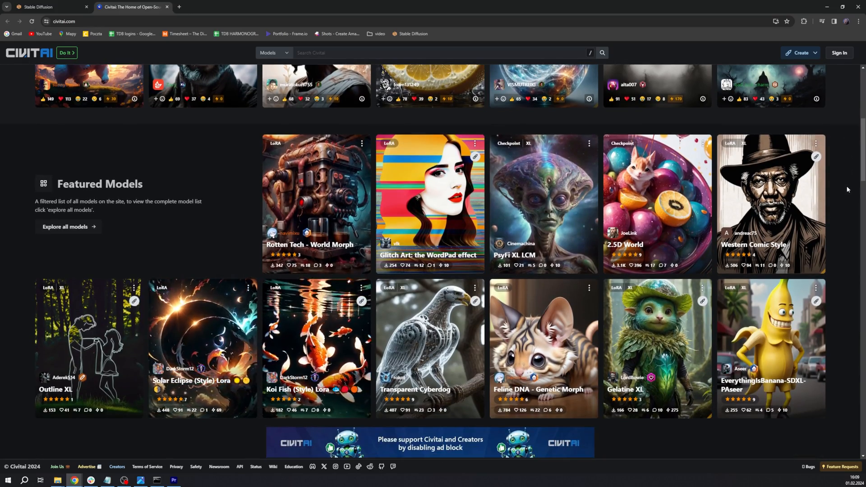
pyautogui.scroll(-3)
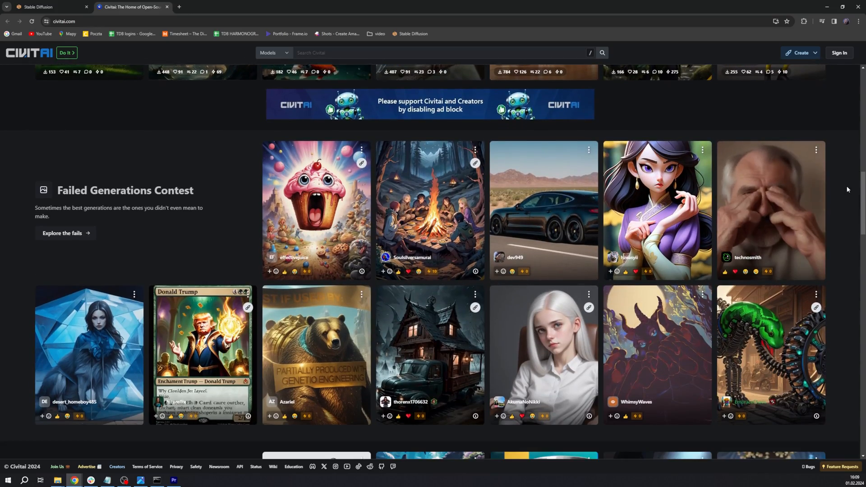
pyautogui.scroll(-3)
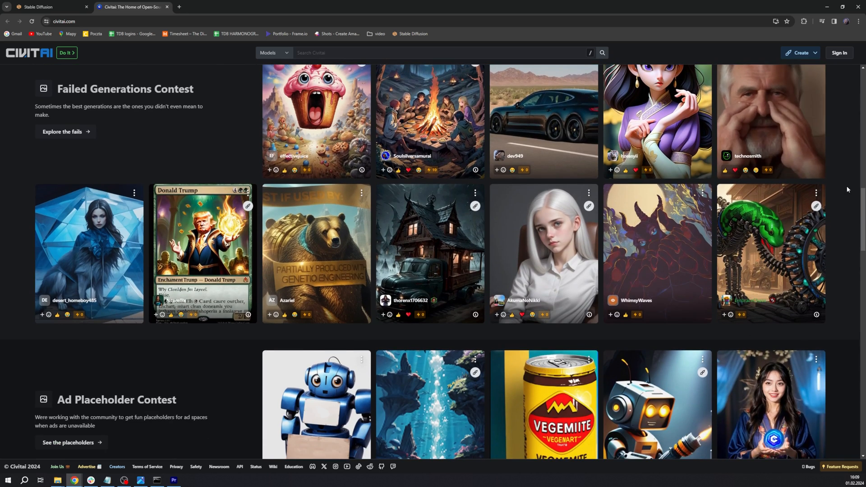
pyautogui.scroll(-3)
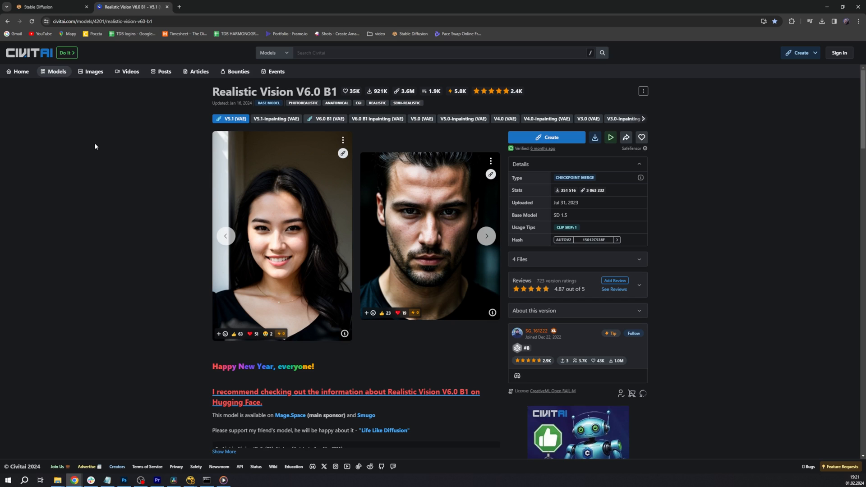
pyautogui.scroll(-3)
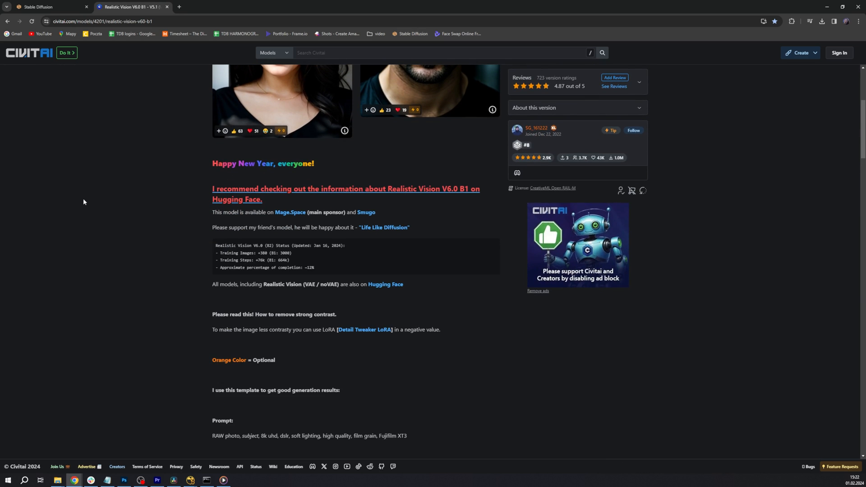
pyautogui.scroll(-3)
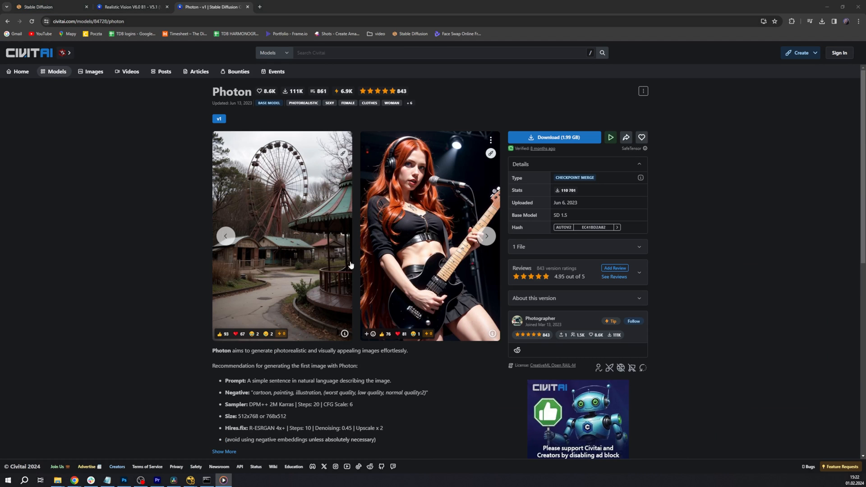
pyautogui.scroll(-3)
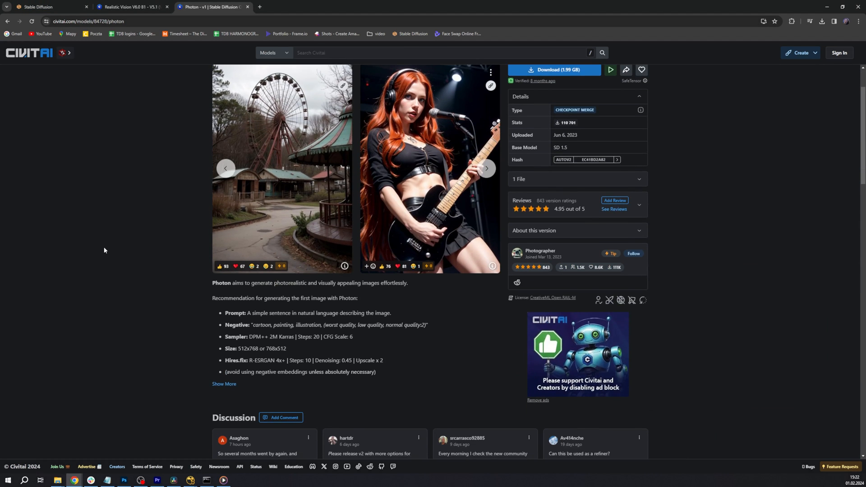
pyautogui.scroll(-3)
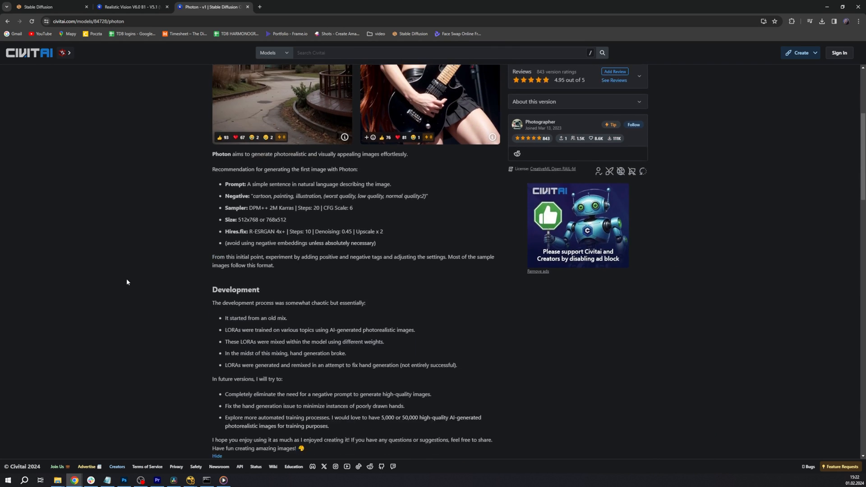
pyautogui.scroll(-3)
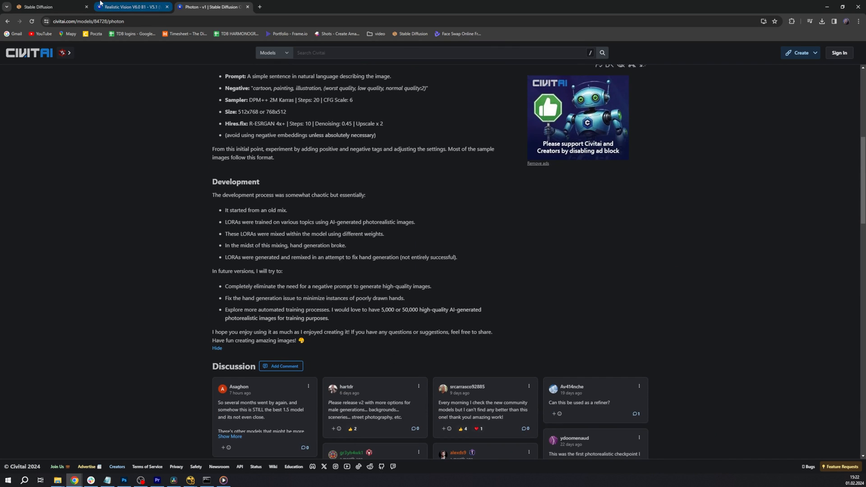
pyautogui.click(50, 7)
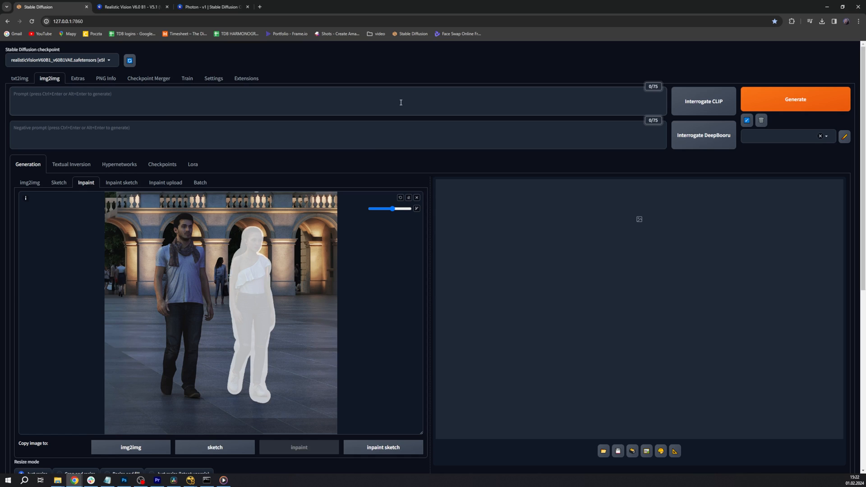
# Type "woman, photorealistic, high quality," into the inpaint prompt box
pyautogui.write('woman, pho')
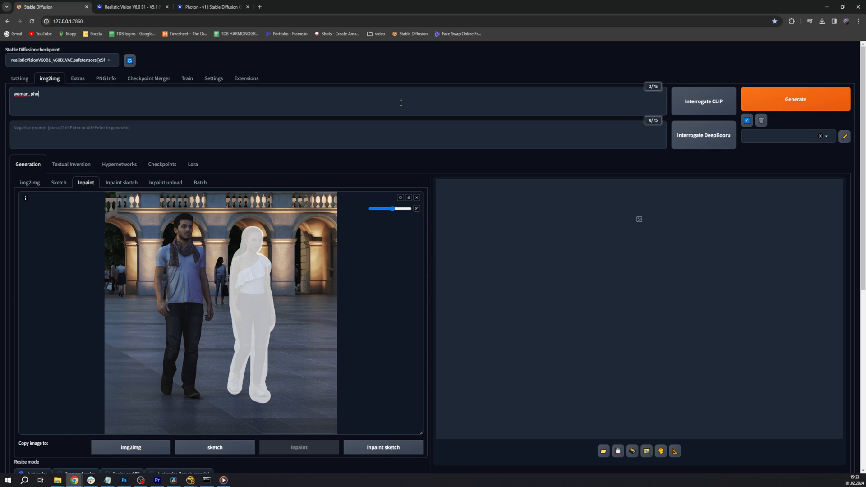
pyautogui.write('torealisti')
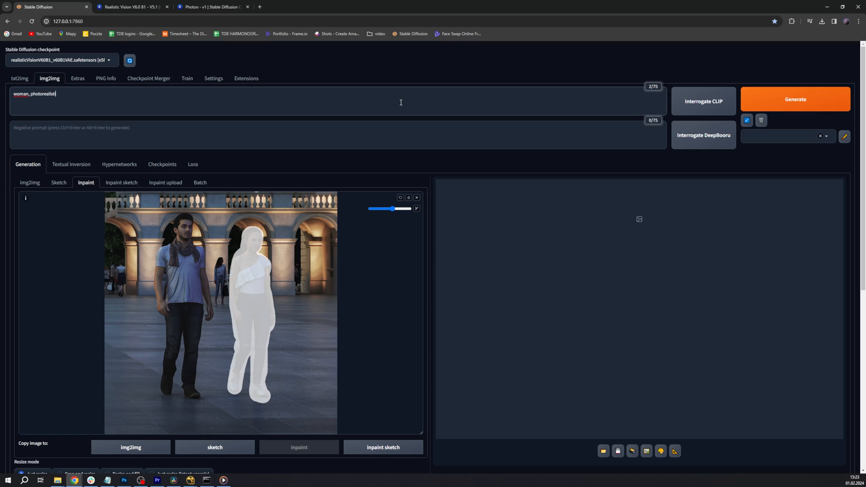
pyautogui.write(', hig')
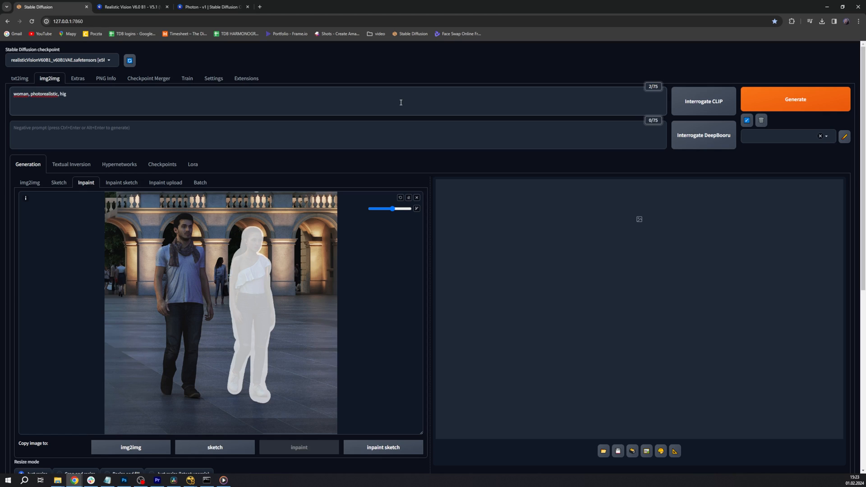
pyautogui.write('h')
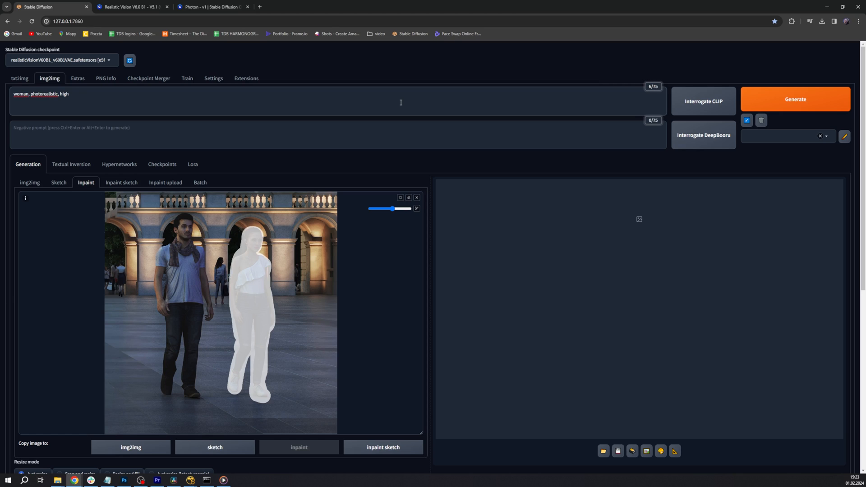
pyautogui.write('quality,')
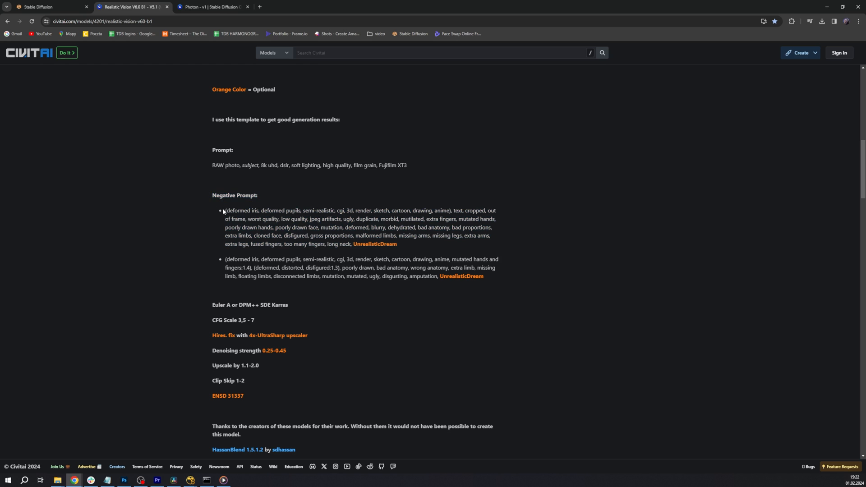
# Select Realistic Vision's first recommended negative prompt and switch to the web UI tab
pyautogui.moveTo(225, 211); pyautogui.dragTo(351, 243)
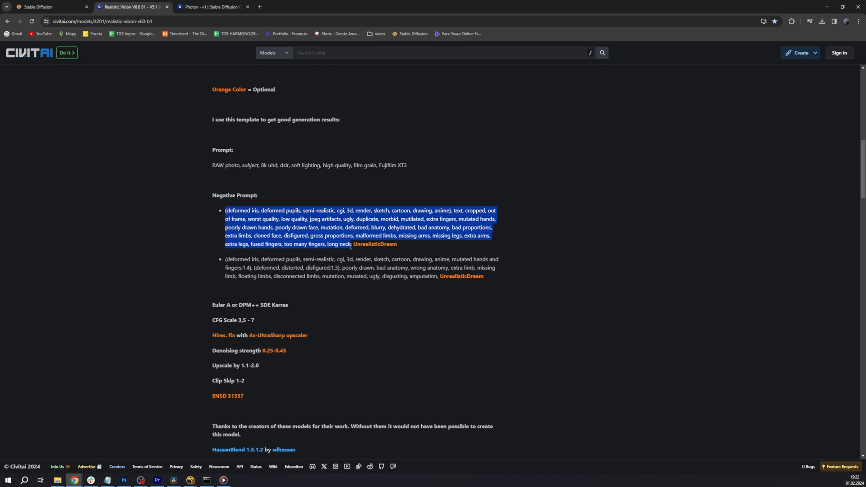
pyautogui.click(42, 6)
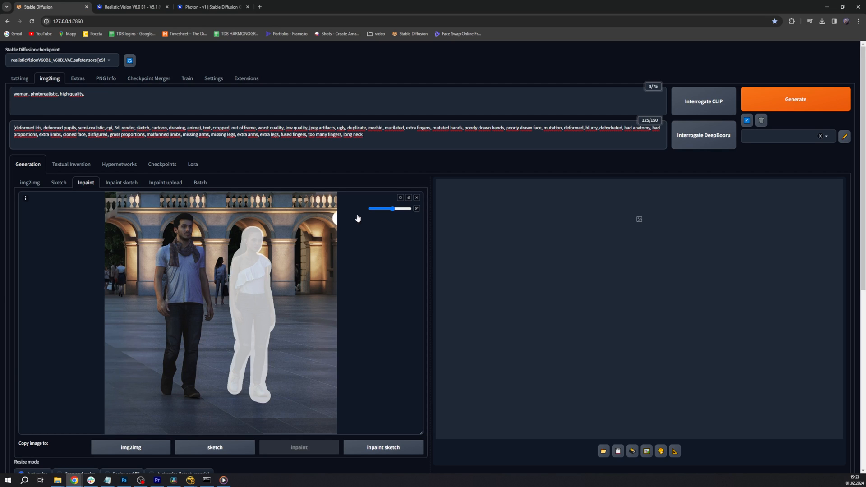
# Scroll to the inpaint options and choose "Only masked" as the inpaint area
pyautogui.scroll(-3)
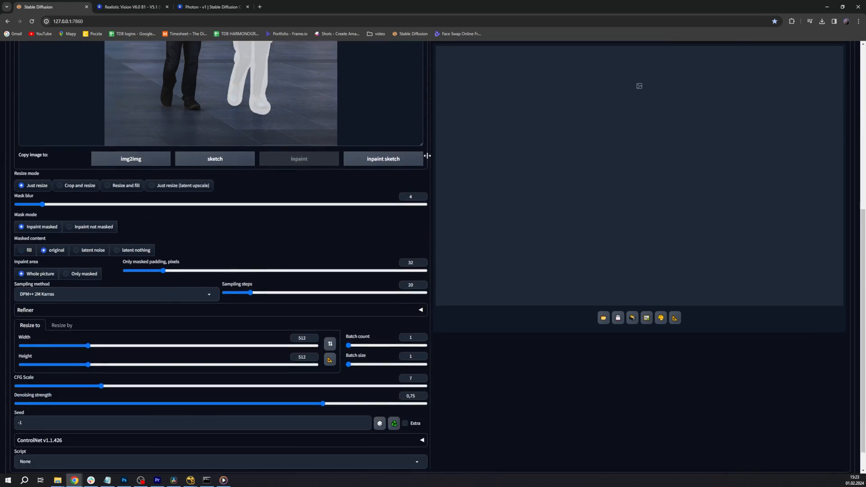
pyautogui.scroll(-3)
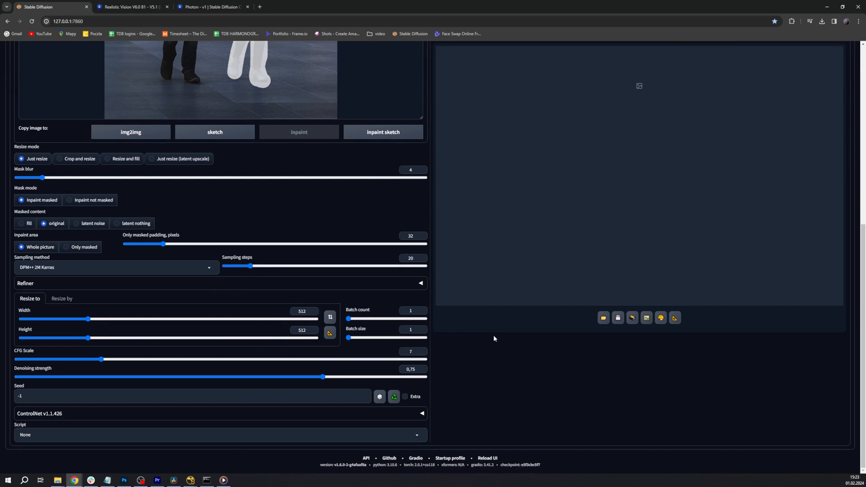
pyautogui.moveTo(448, 333)
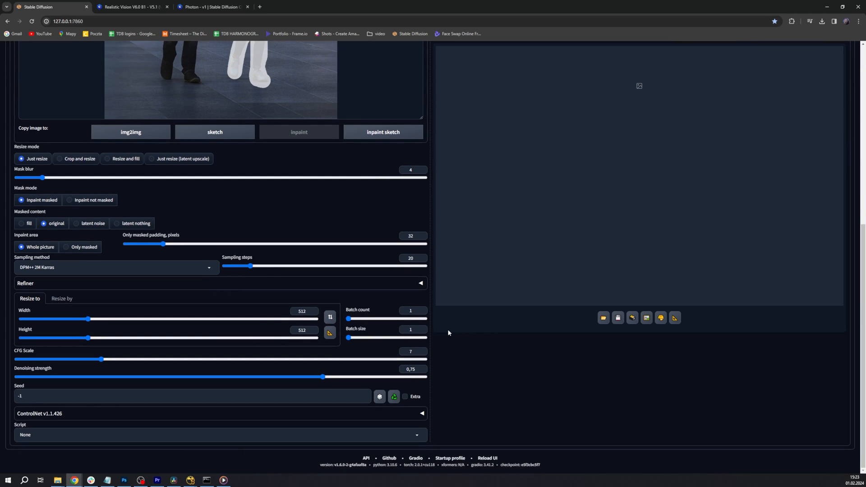
pyautogui.click(65, 247)
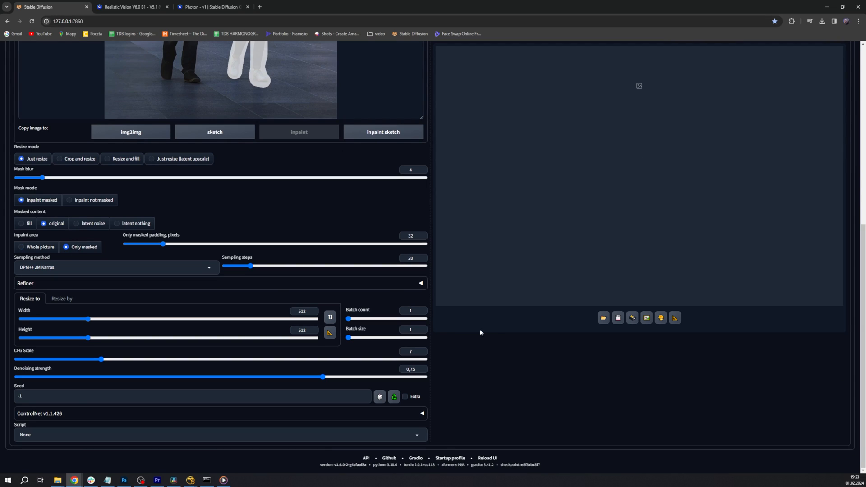
pyautogui.moveTo(479, 330)
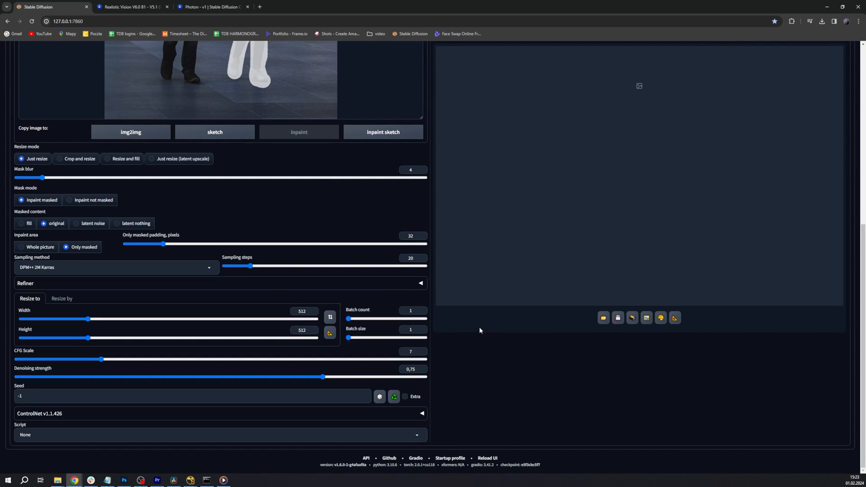
pyautogui.moveTo(470, 331)
pyautogui.write('768')
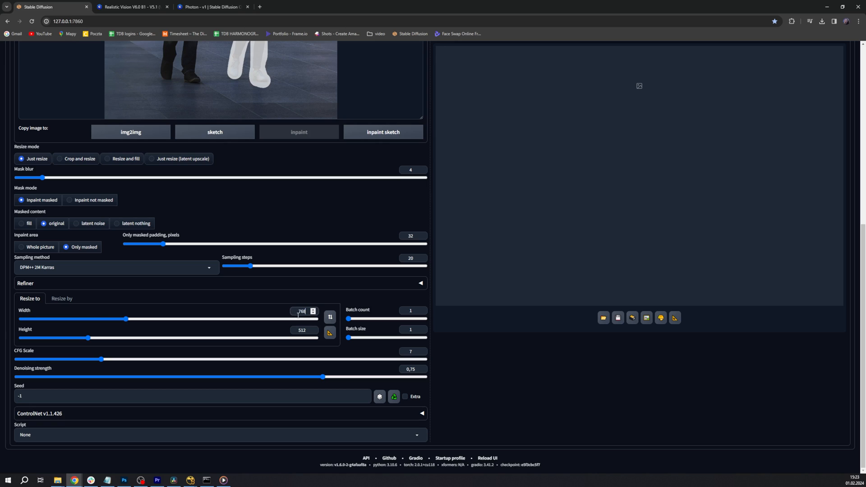
# Enter 768 as the output height and set batch size to 4
pyautogui.click(301, 330)
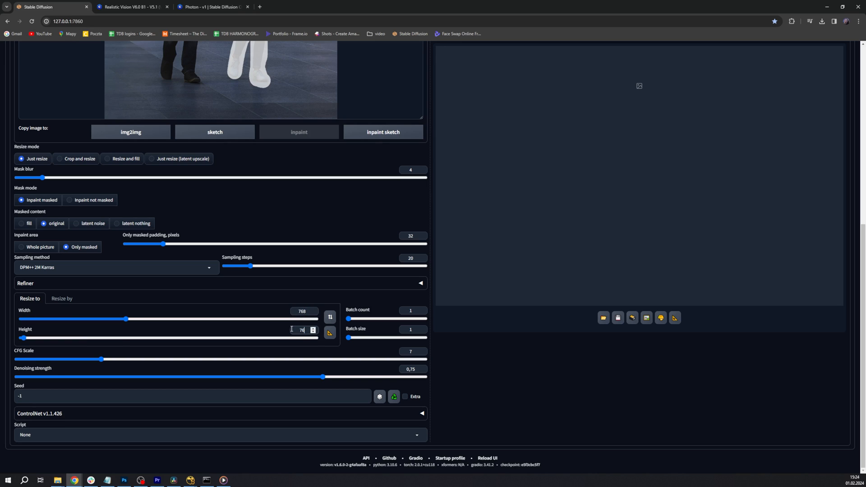
pyautogui.write('768')
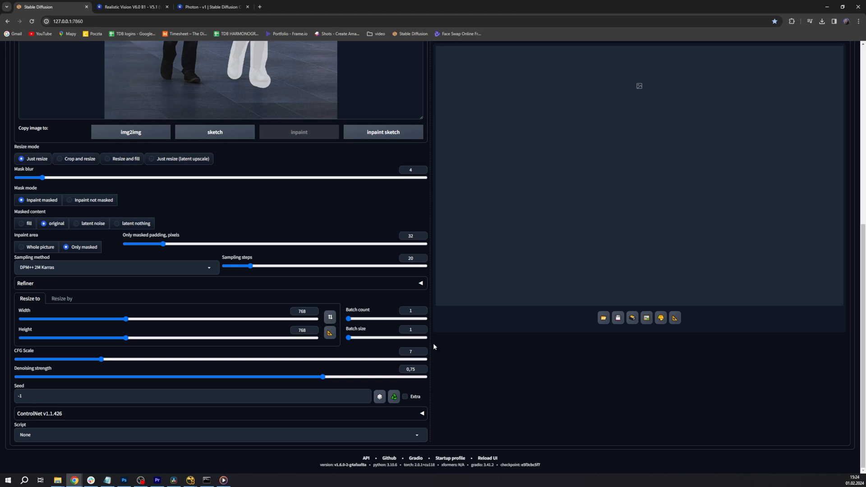
pyautogui.moveTo(444, 344)
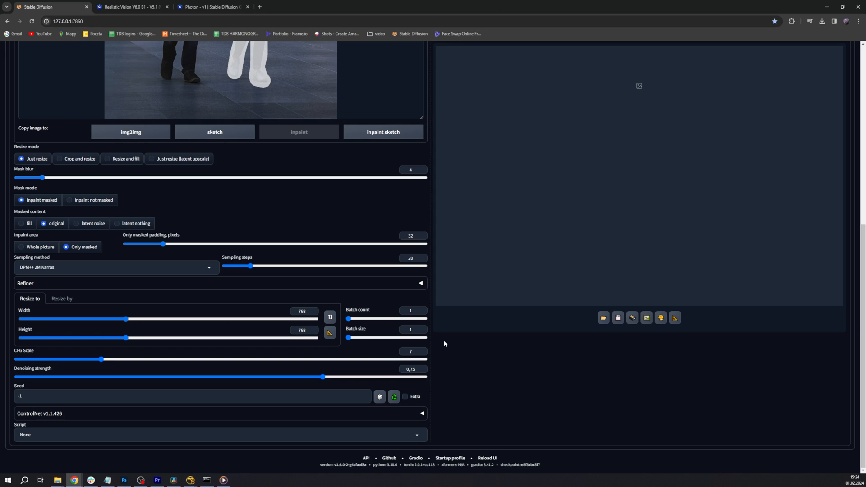
pyautogui.moveTo(450, 335)
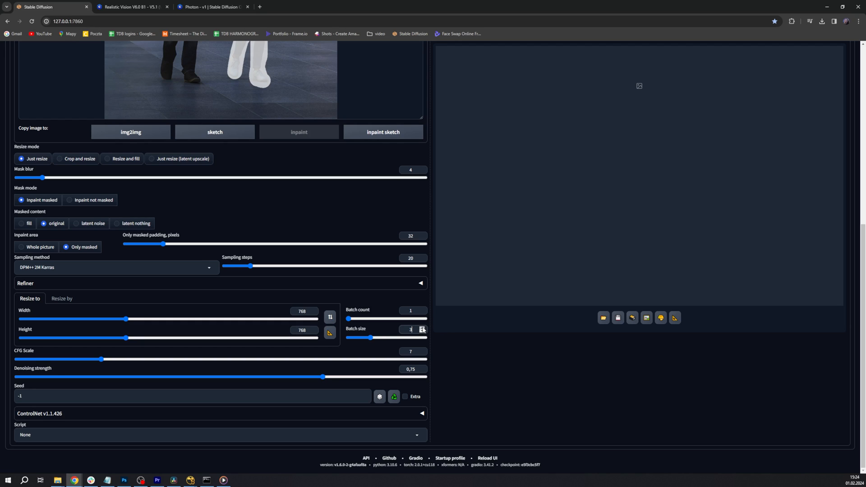
pyautogui.click(411, 329)
pyautogui.write('4')
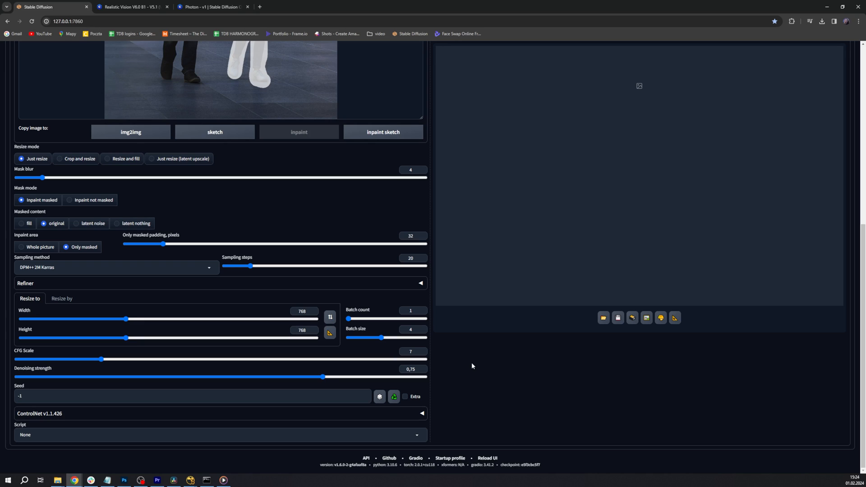
pyautogui.moveTo(382, 369)
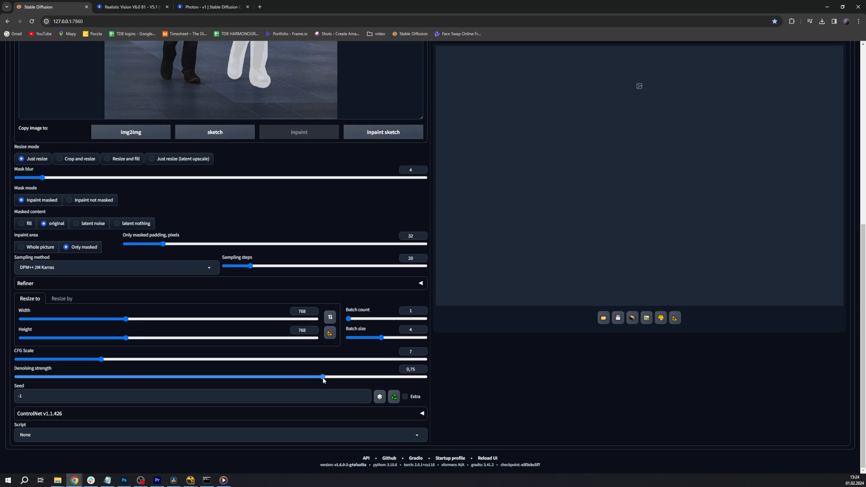
pyautogui.moveTo(323, 377); pyautogui.dragTo(262, 377)
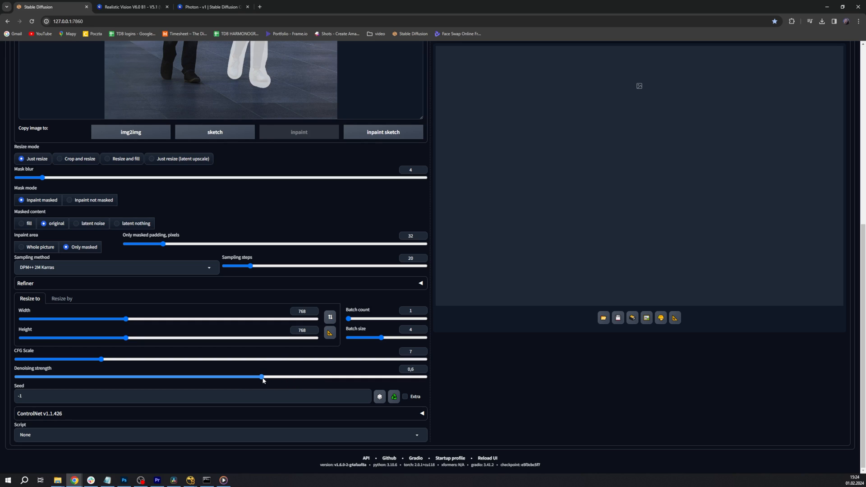
pyautogui.moveTo(261, 377); pyautogui.dragTo(163, 376)
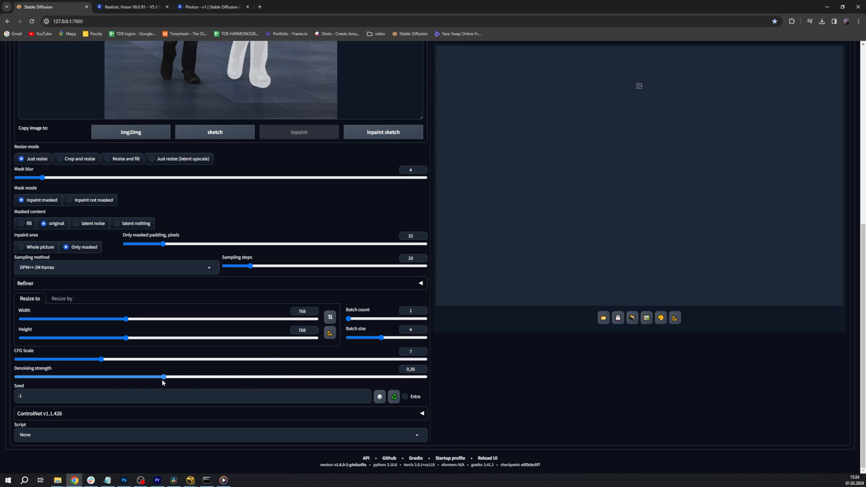
pyautogui.moveTo(162, 376); pyautogui.dragTo(160, 376)
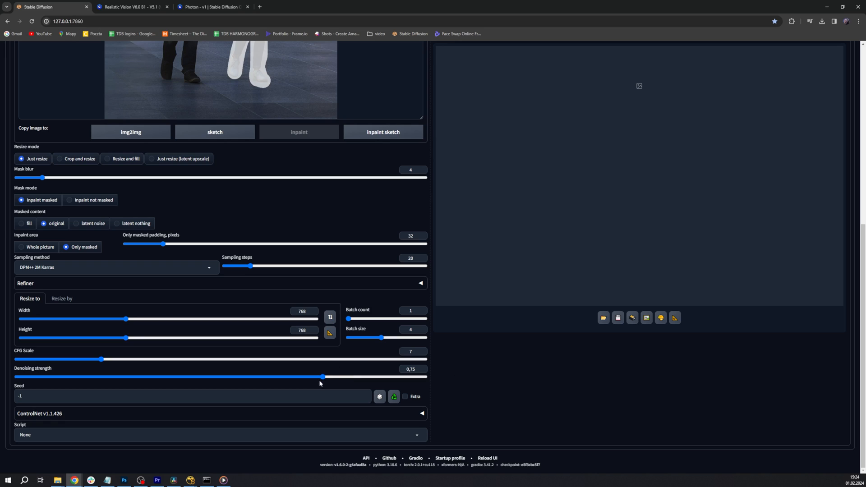
pyautogui.moveTo(323, 377); pyautogui.dragTo(317, 377)
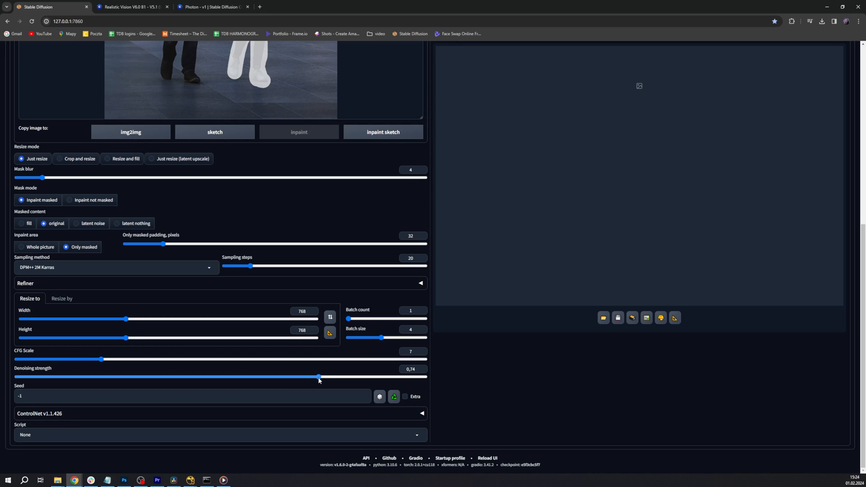
pyautogui.moveTo(318, 377); pyautogui.dragTo(256, 376)
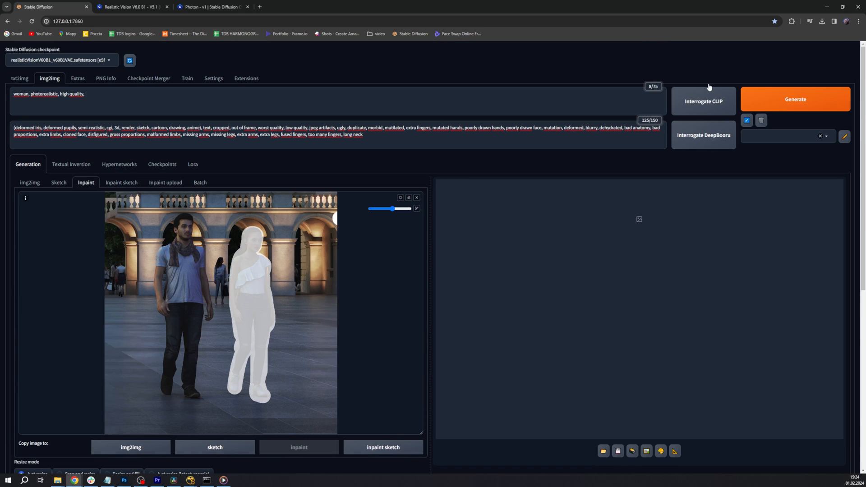
# Generate the four-image inpainting batch replacing the mannequin with a woman
pyautogui.click(795, 99)
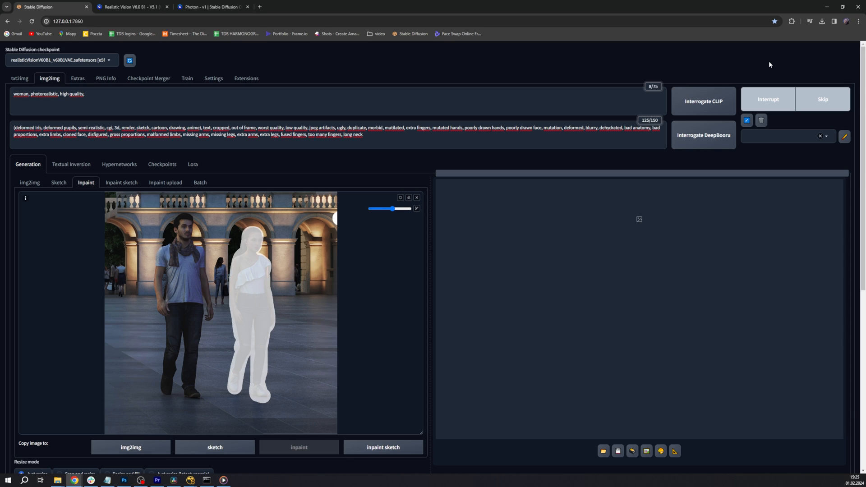
pyautogui.click(795, 98)
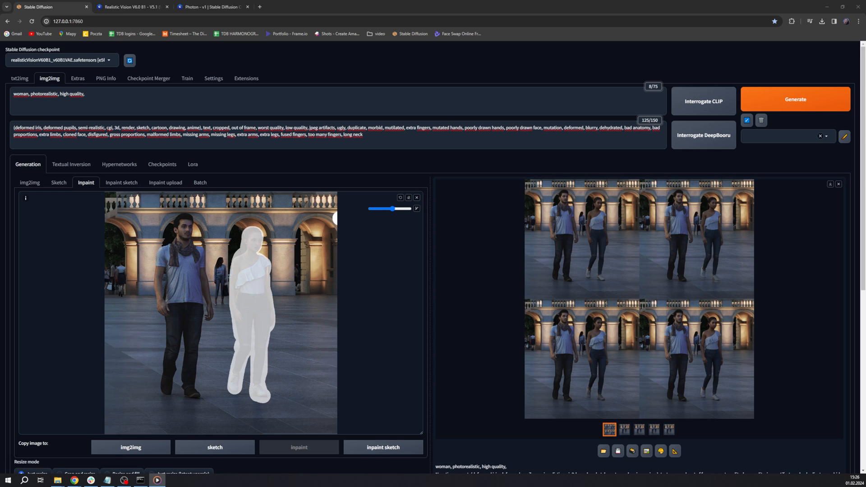
pyautogui.moveTo(571, 453)
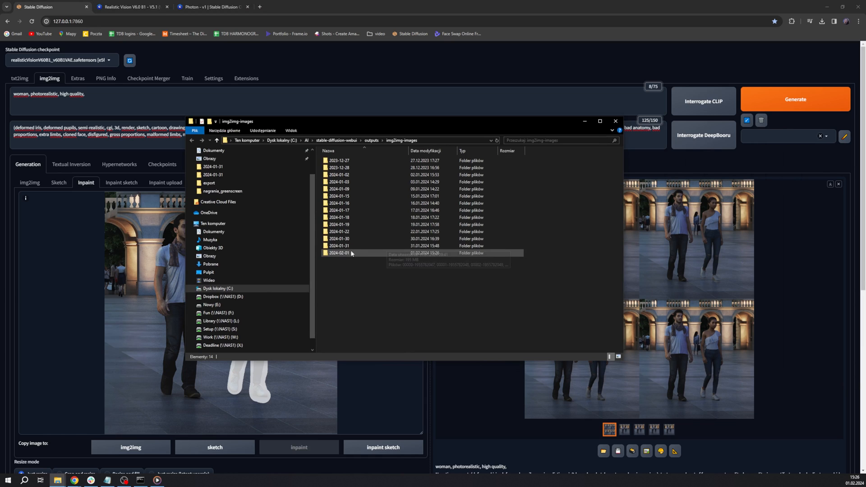
# Open the 2024-02-01 output folder and inspect the first saved variant
pyautogui.doubleClick(339, 253)
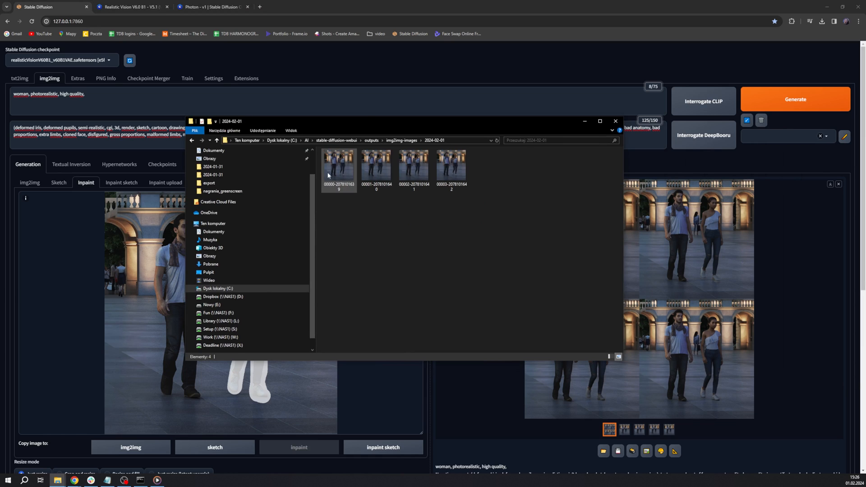
pyautogui.click(338, 168)
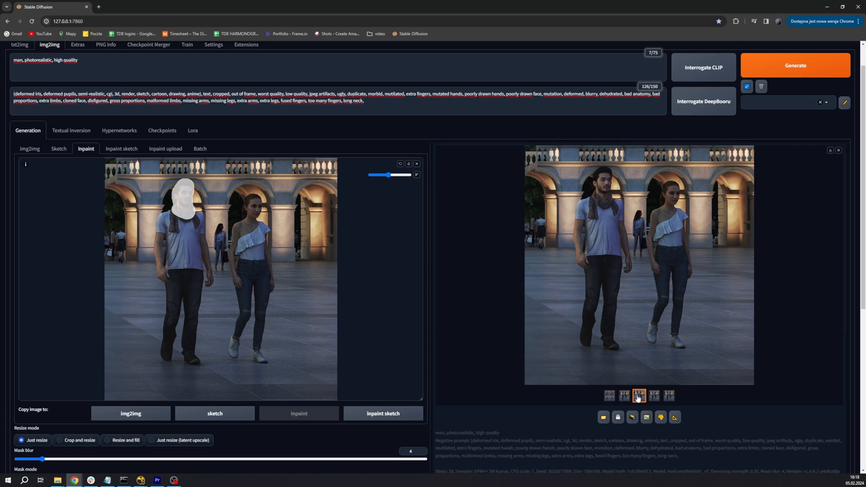
# Review the result thumbnails, then start a new generation for the masked head
pyautogui.click(654, 395)
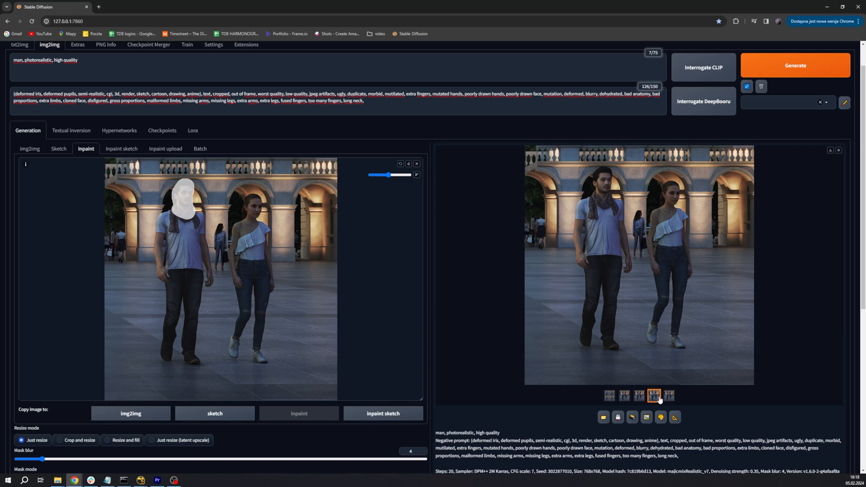
pyautogui.click(669, 395)
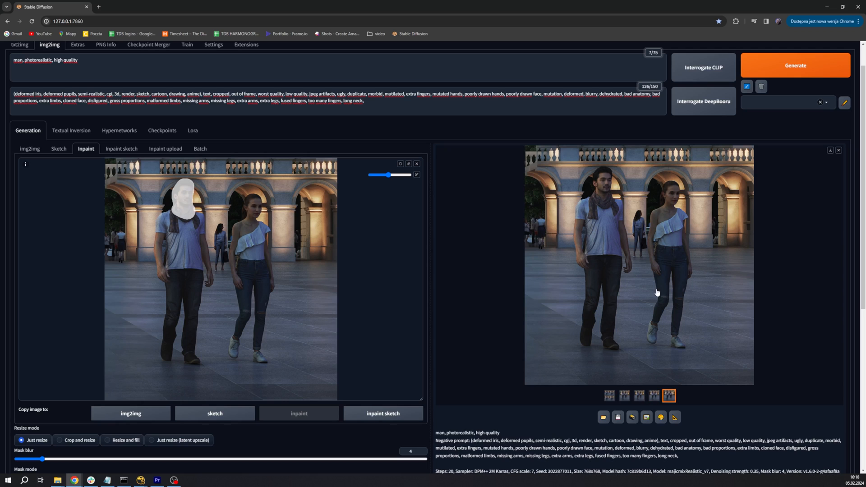
pyautogui.click(654, 394)
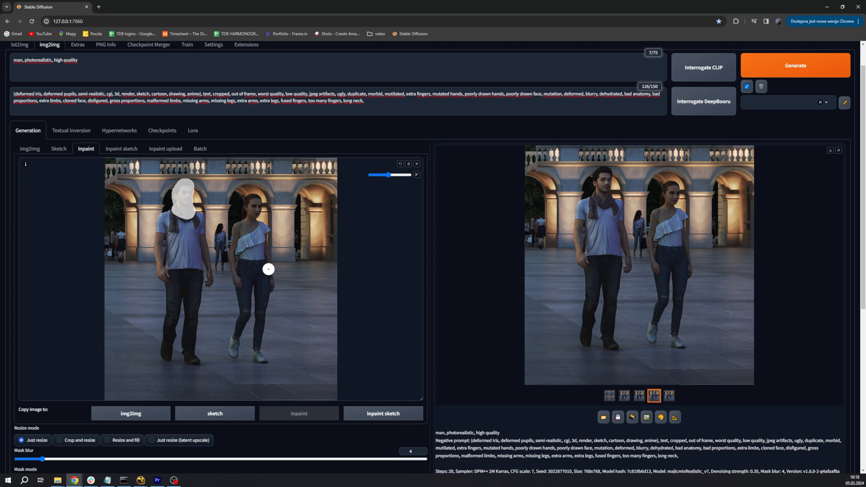
pyautogui.click(794, 65)
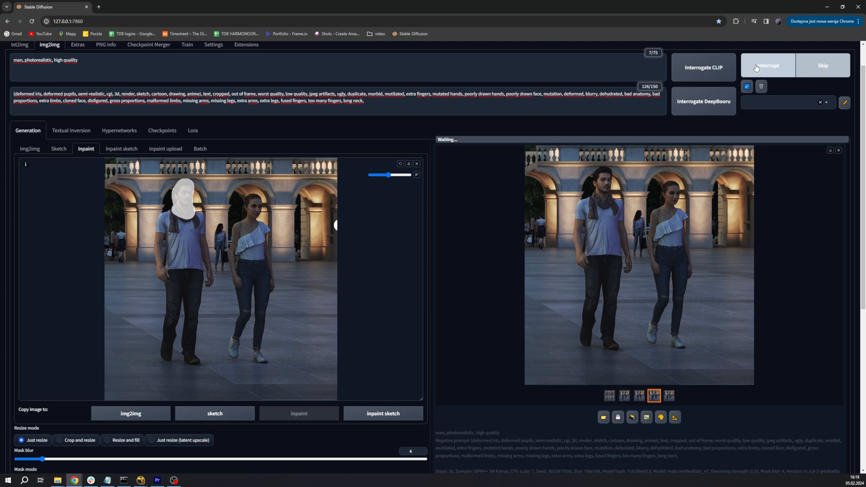